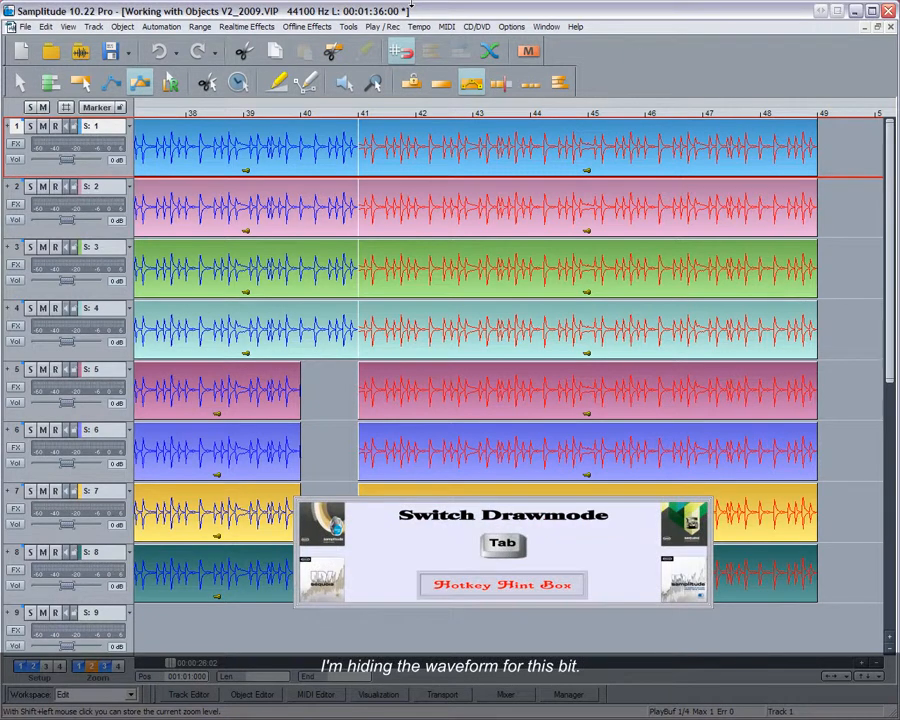
- Hide the waveforms so audio objects display as plain coloured blocks
key("Tab")
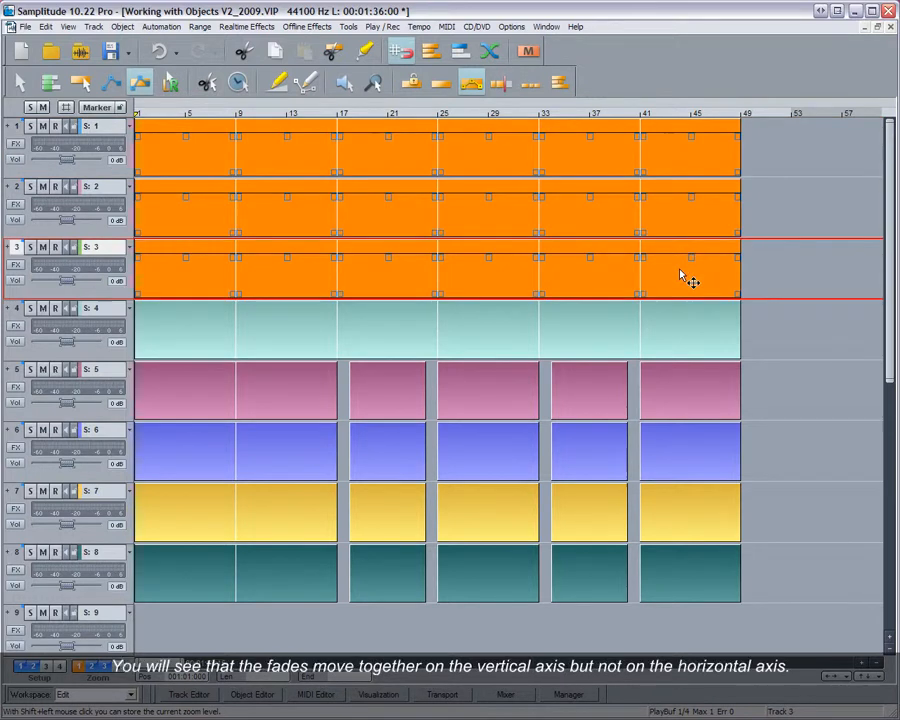
mouse_move(644, 198)
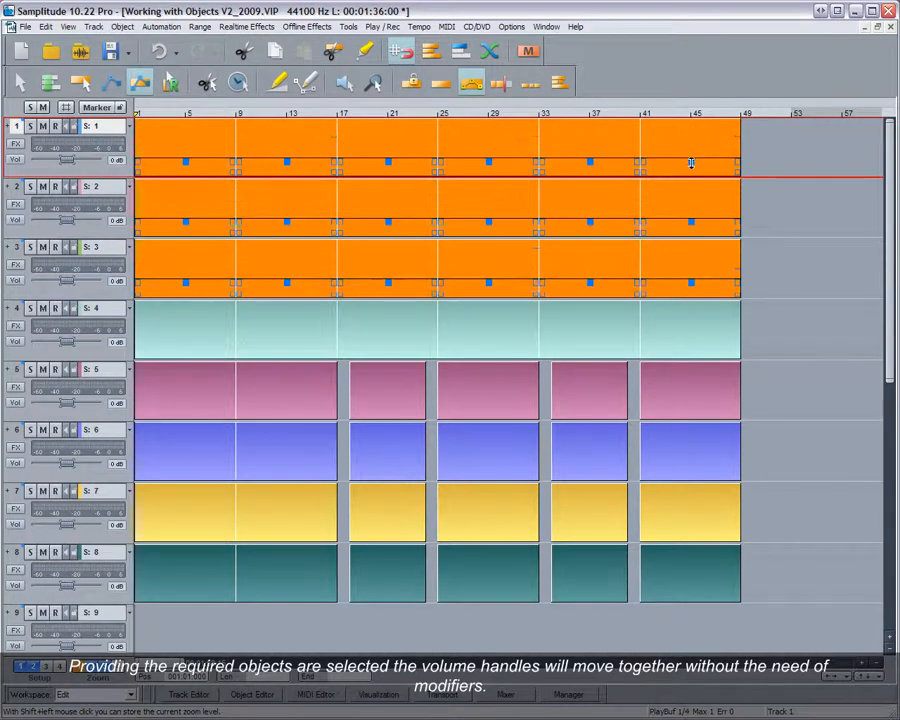
- Drag one volume handle upward so all grouped objects' volumes rise together
left_click_drag(690, 164, 690, 140)
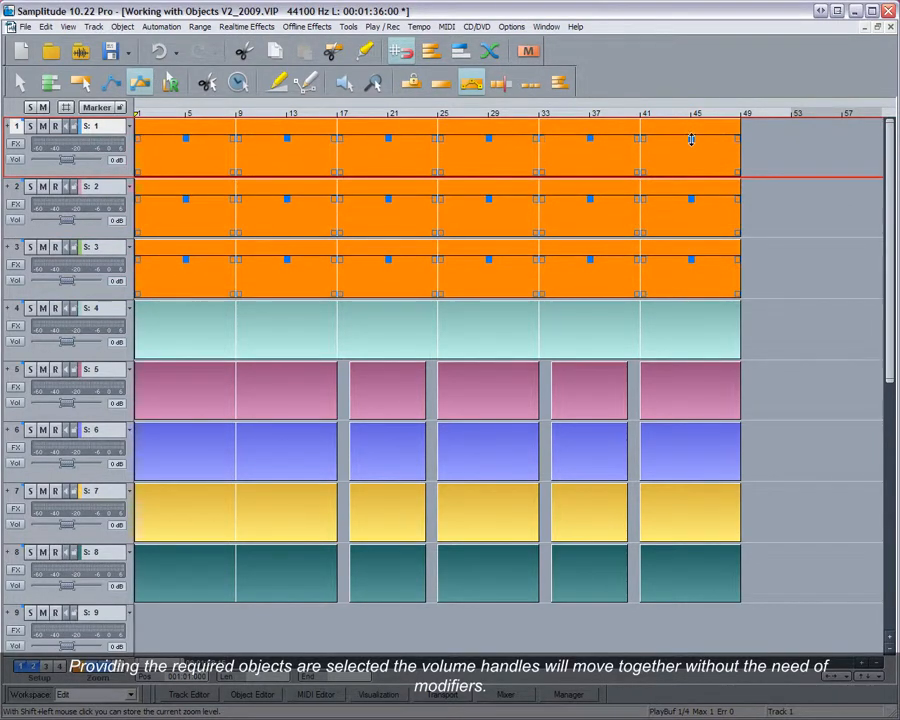